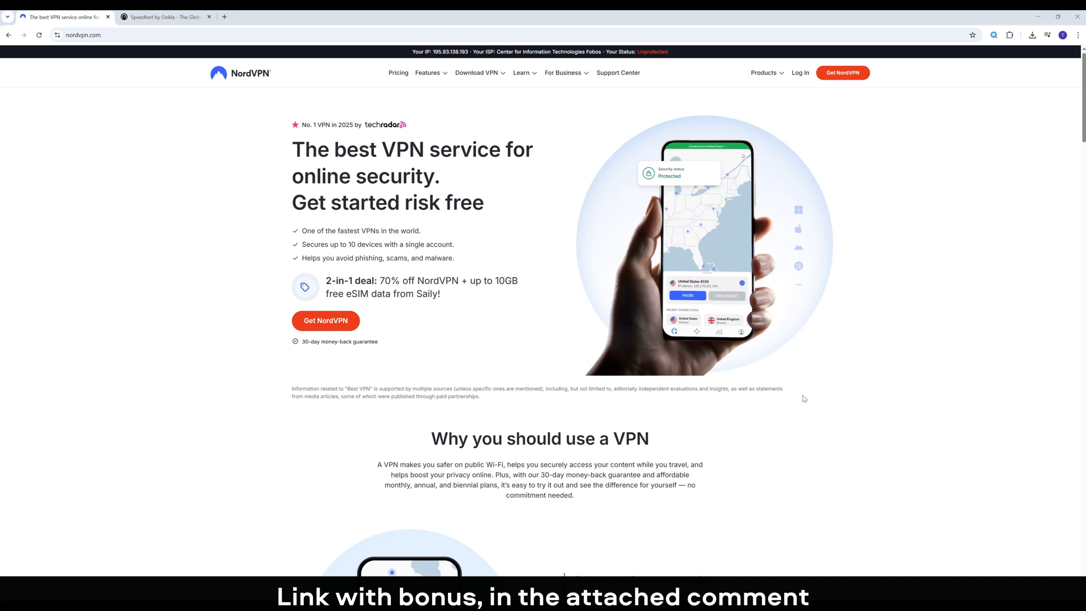
mouse_move(705, 361)
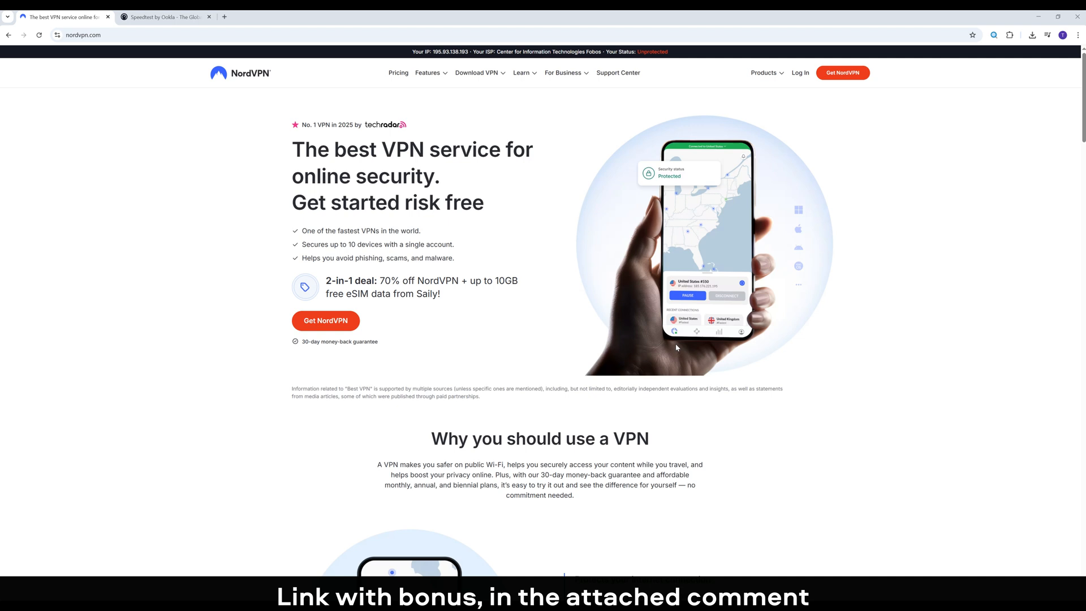
Step: Scroll through the Play Store home before heading to search
scroll("down", 3)
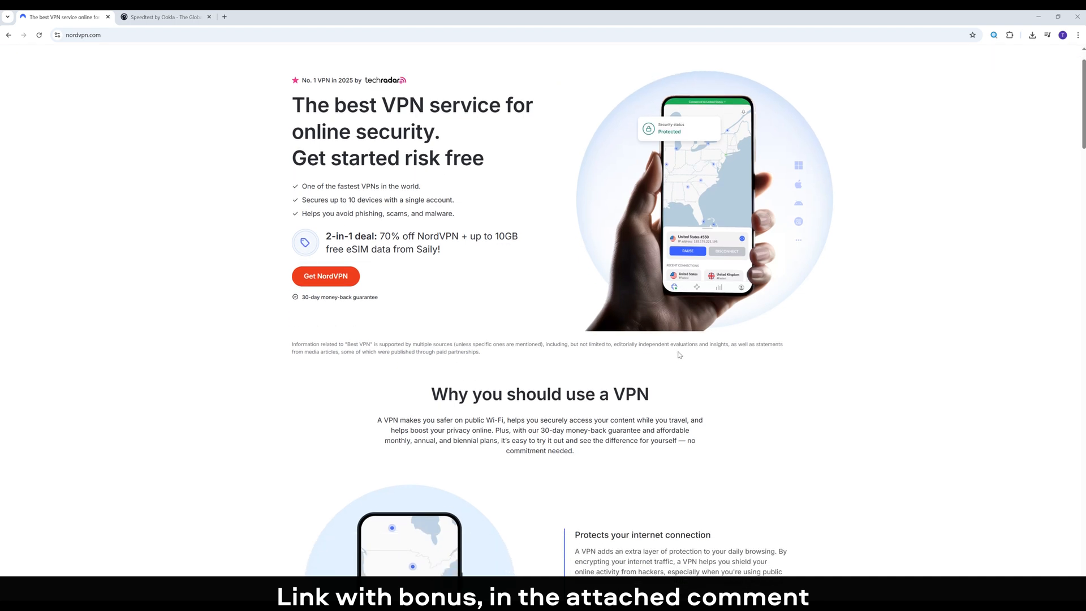
scroll("down", 3)
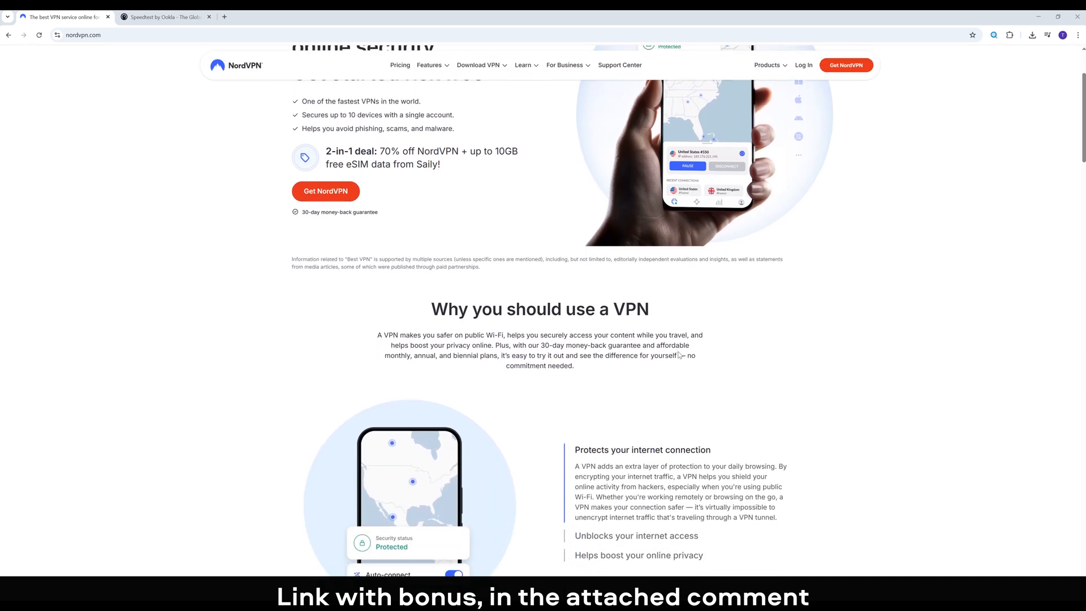
scroll("down", 3)
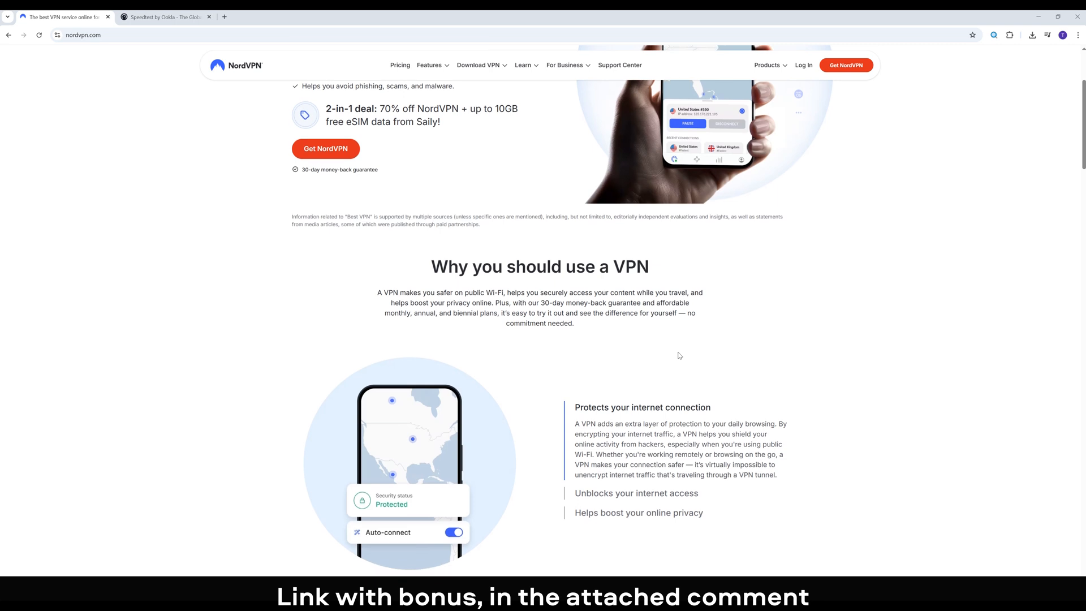
scroll("down", 3)
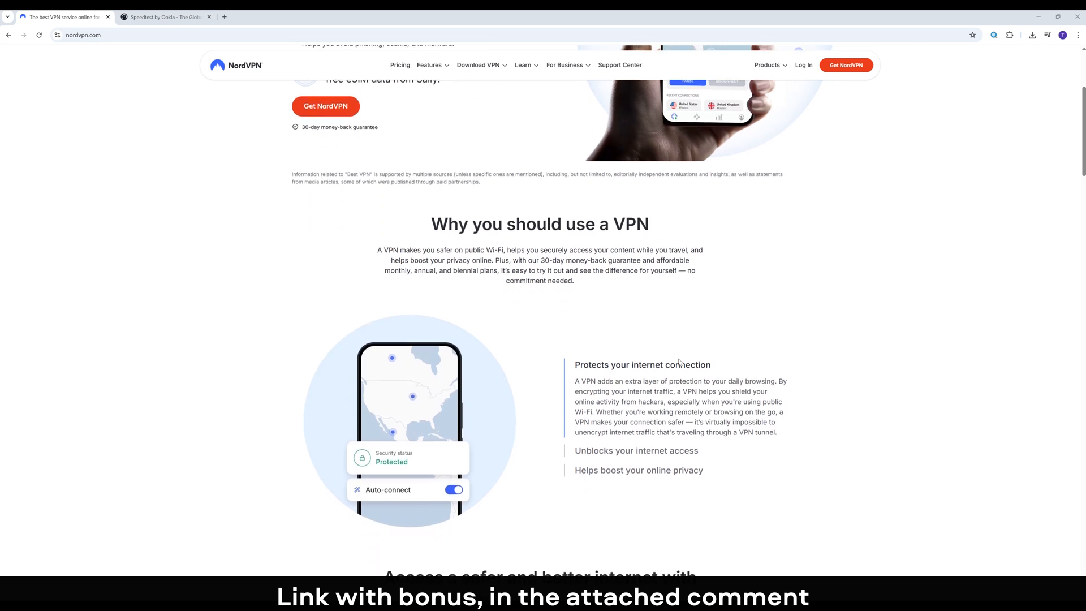
scroll("down", 3)
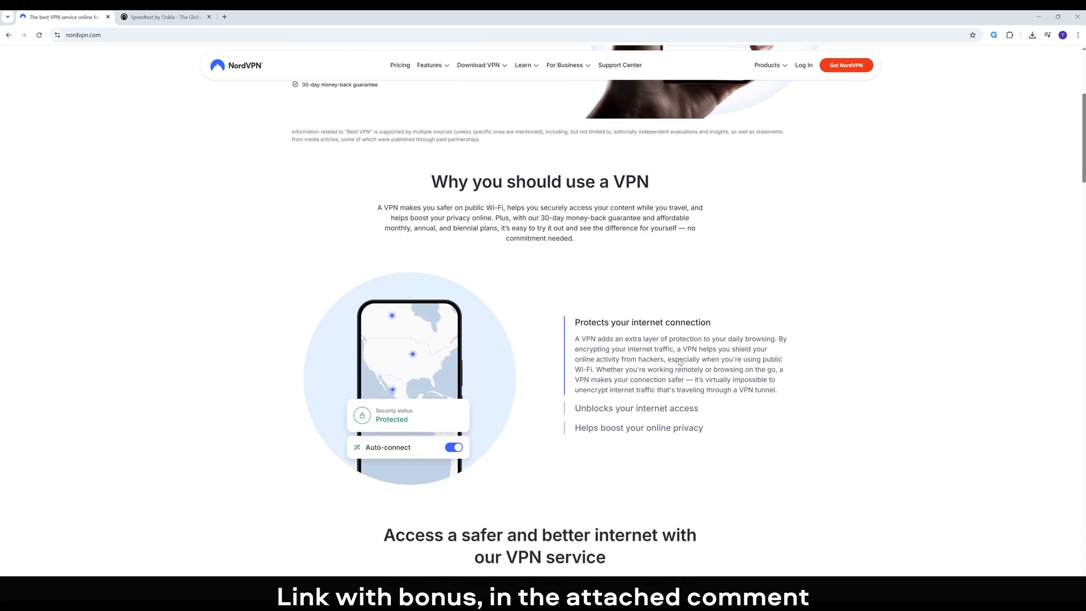
scroll("down", 3)
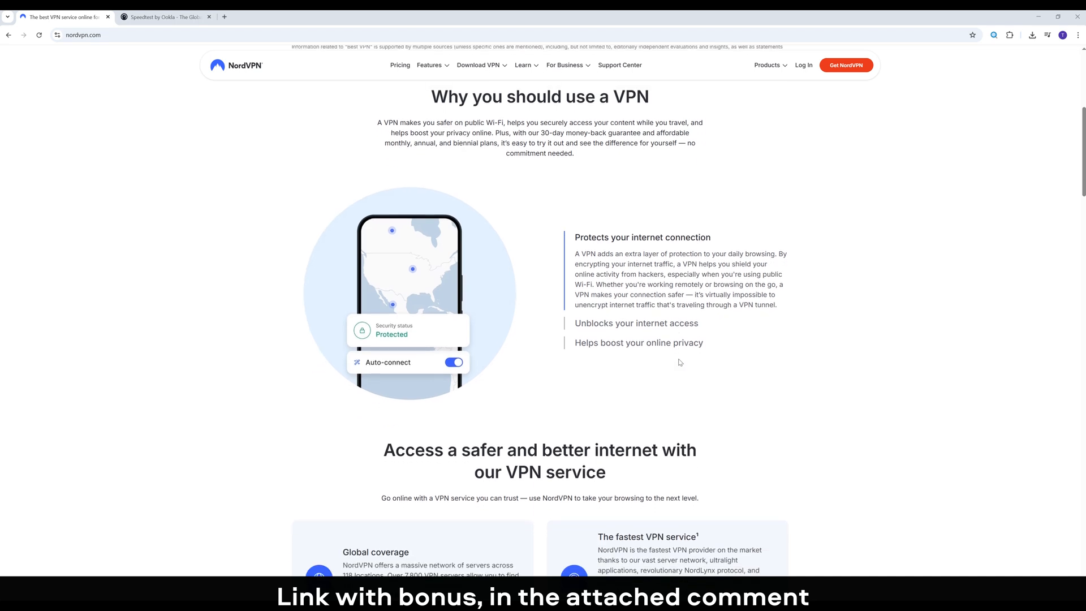
scroll("down", 3)
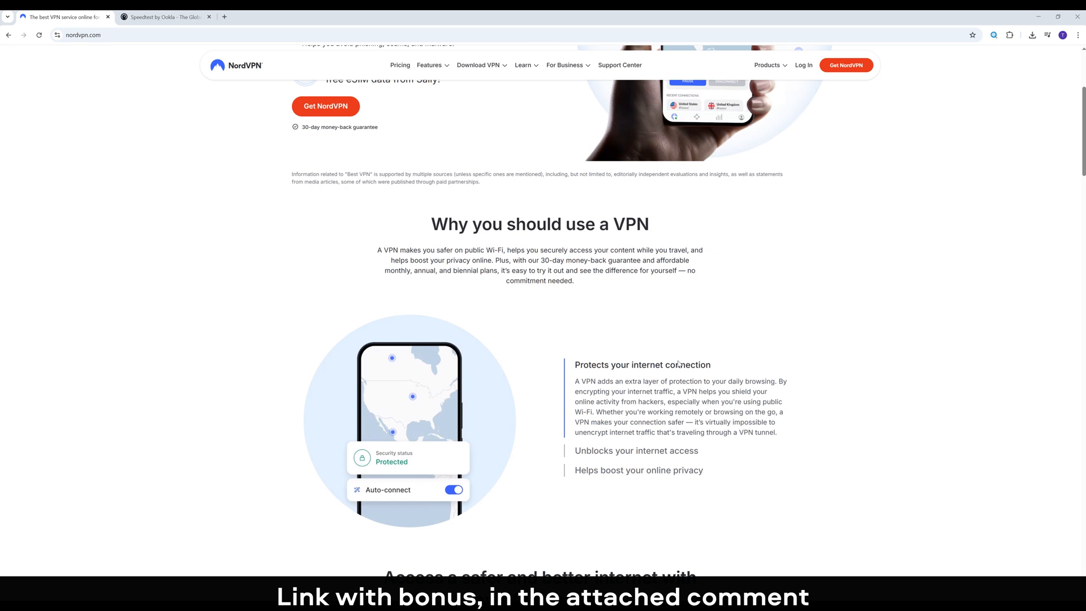
scroll("up", 3)
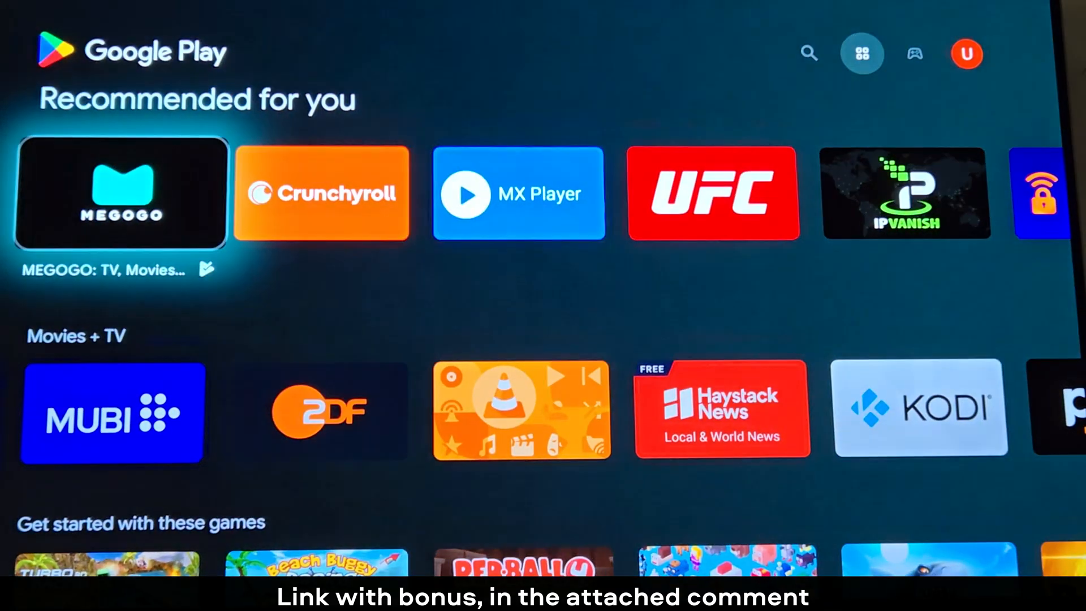
Step: Search the Play Store for 'nord' to bring up the NordVPN app listing
left_click(808, 53)
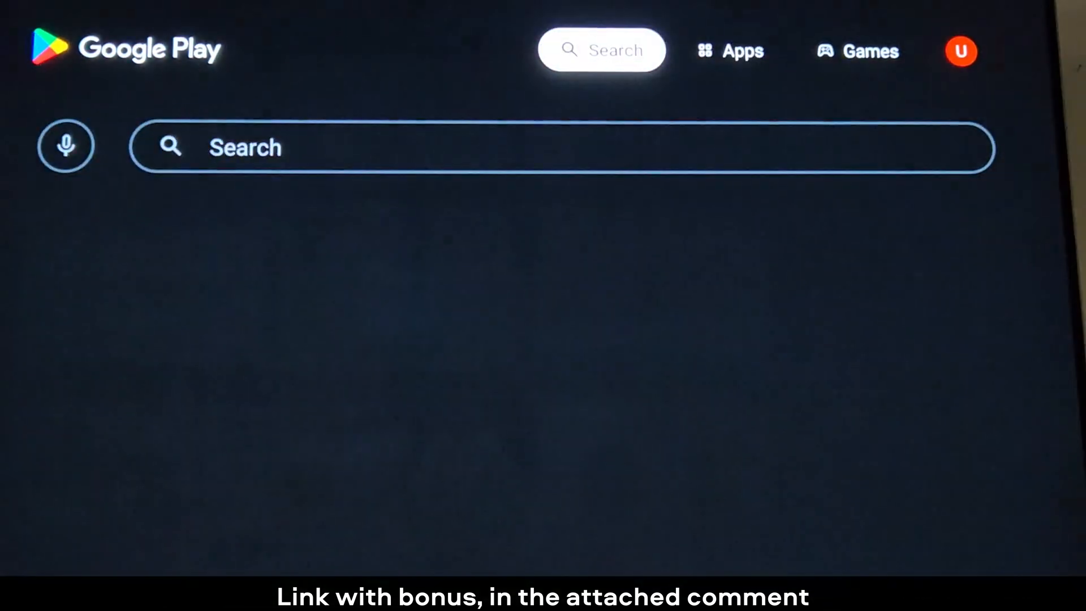
left_click(561, 147)
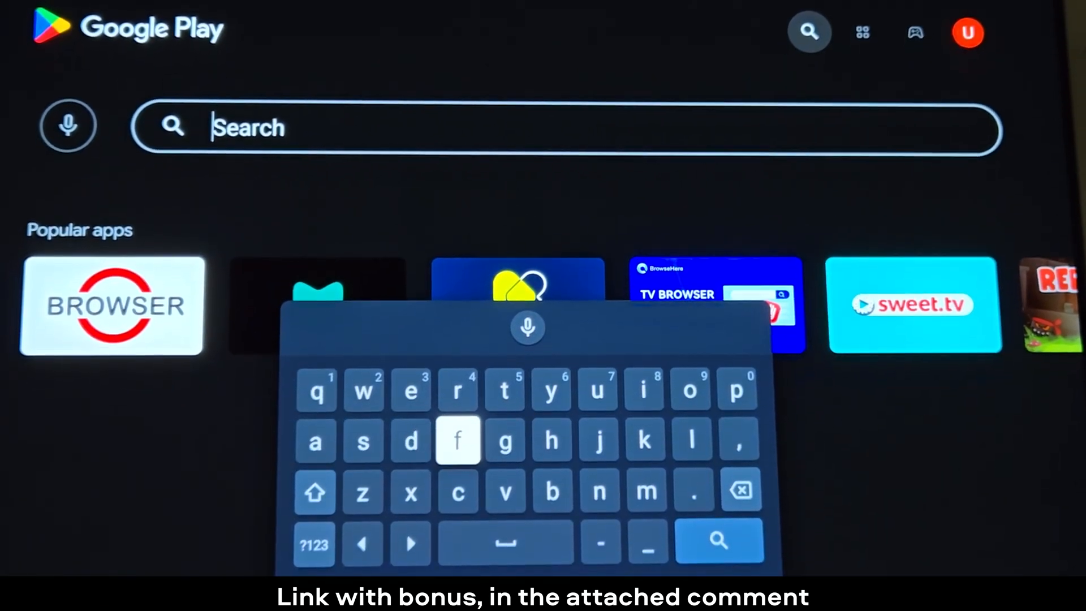
left_click(597, 483)
type("nord")
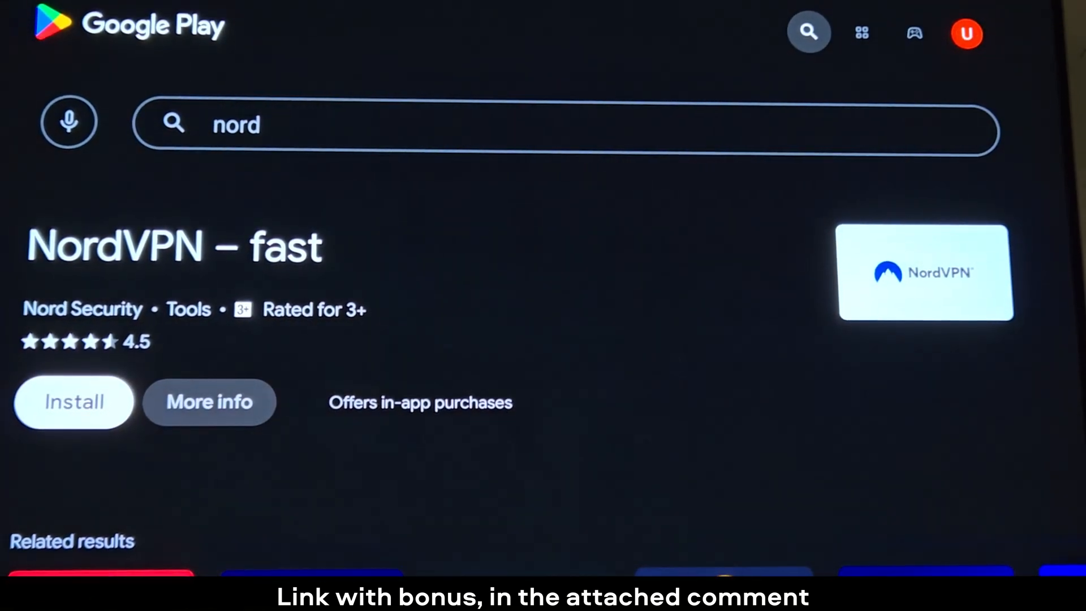
Step: Install NordVPN from its Play Store listing and launch it once finished
left_click(73, 402)
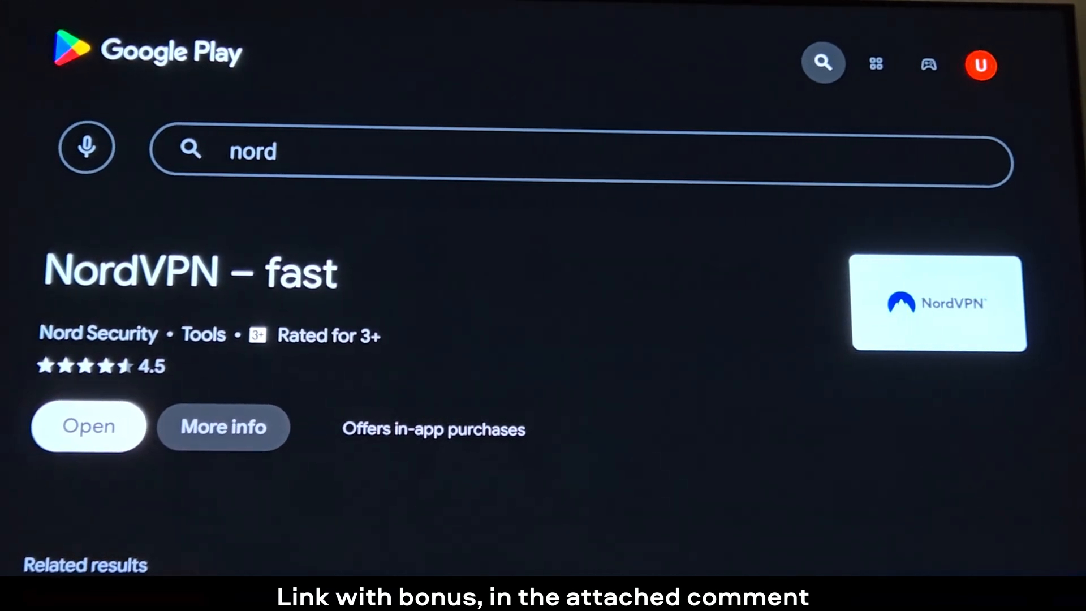
left_click(88, 426)
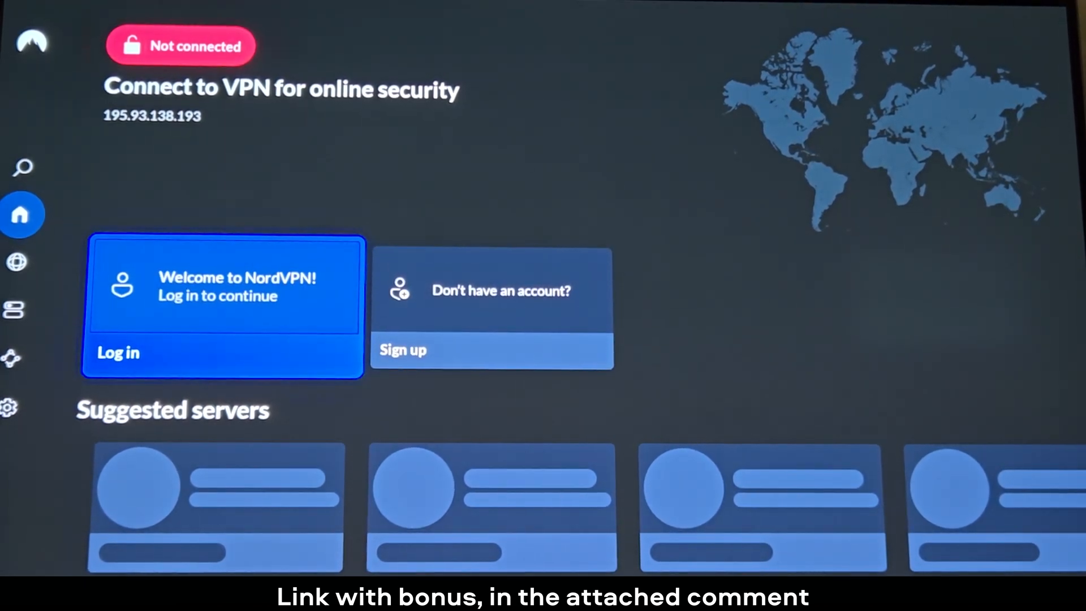
Step: Log in to NordVPN using the Scan QR code option with a phone
left_click(117, 353)
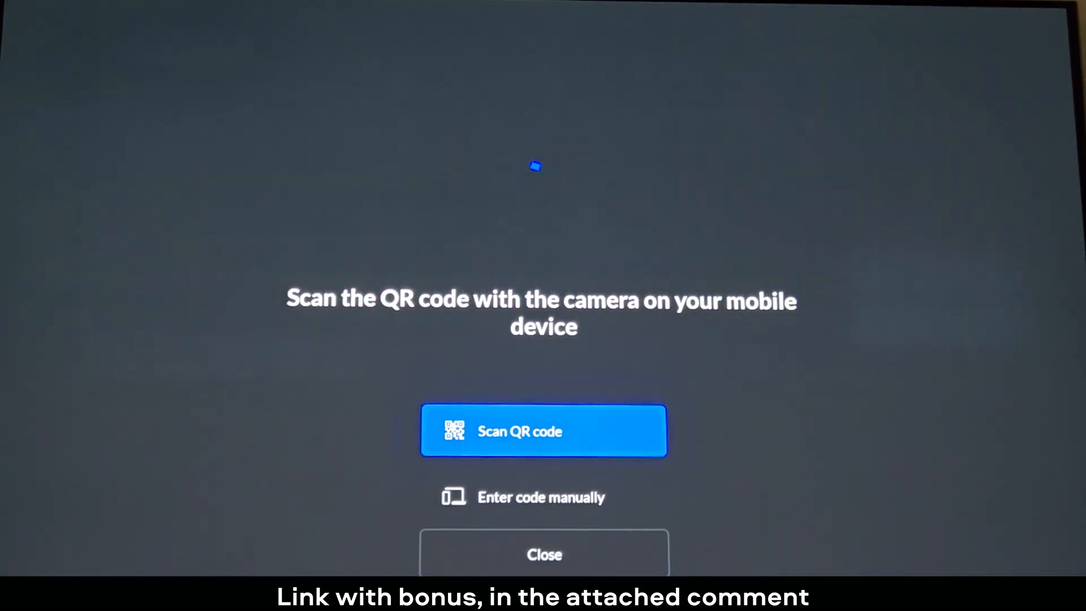
left_click(544, 430)
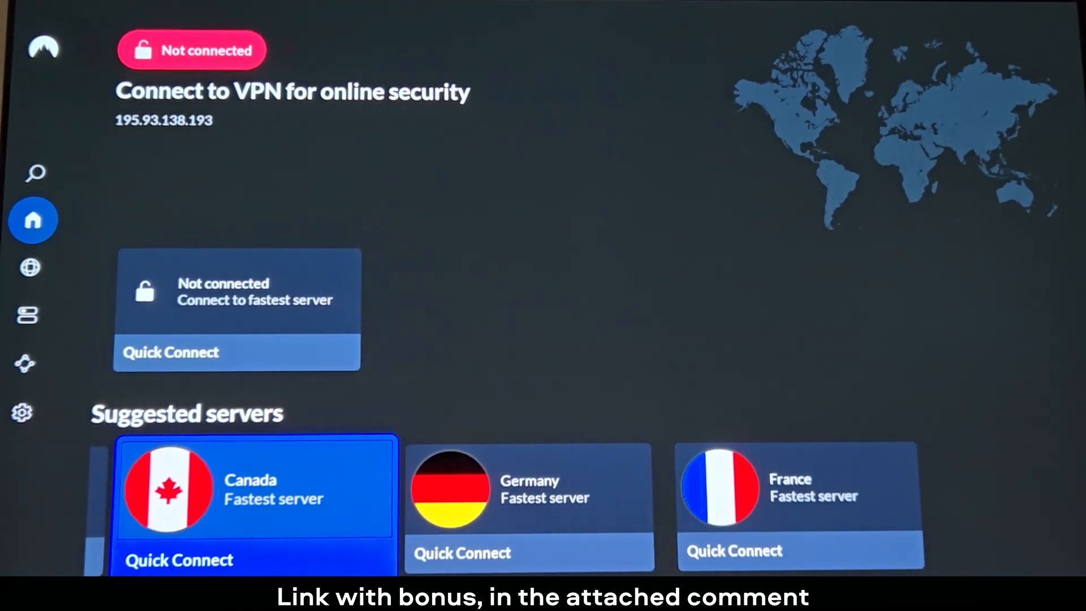
Step: Quick Connect to the fastest Canada server and approve the VPN connection request
left_click(178, 560)
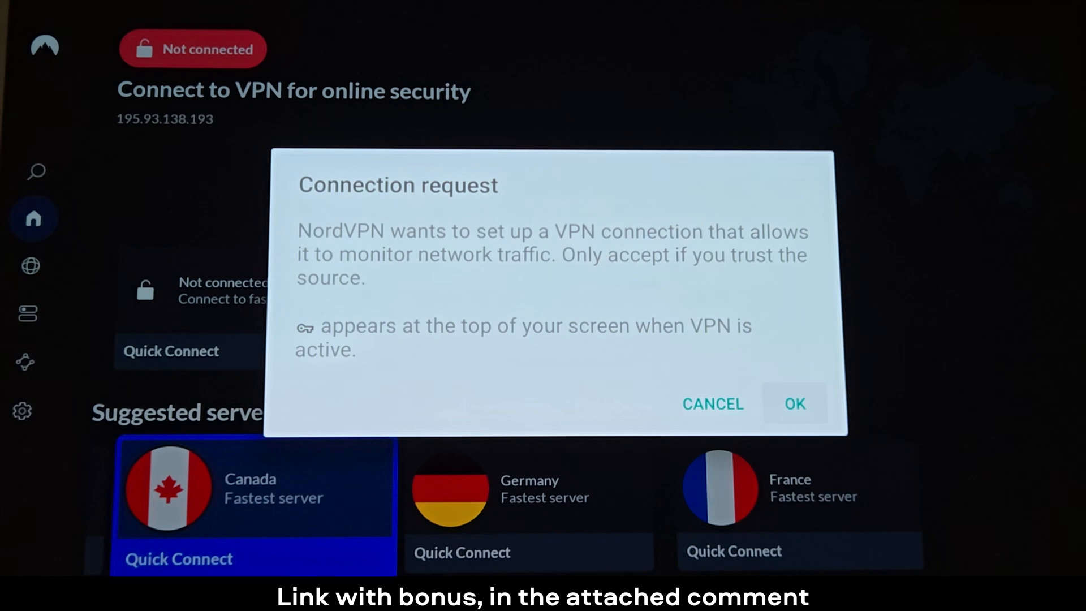
left_click(795, 404)
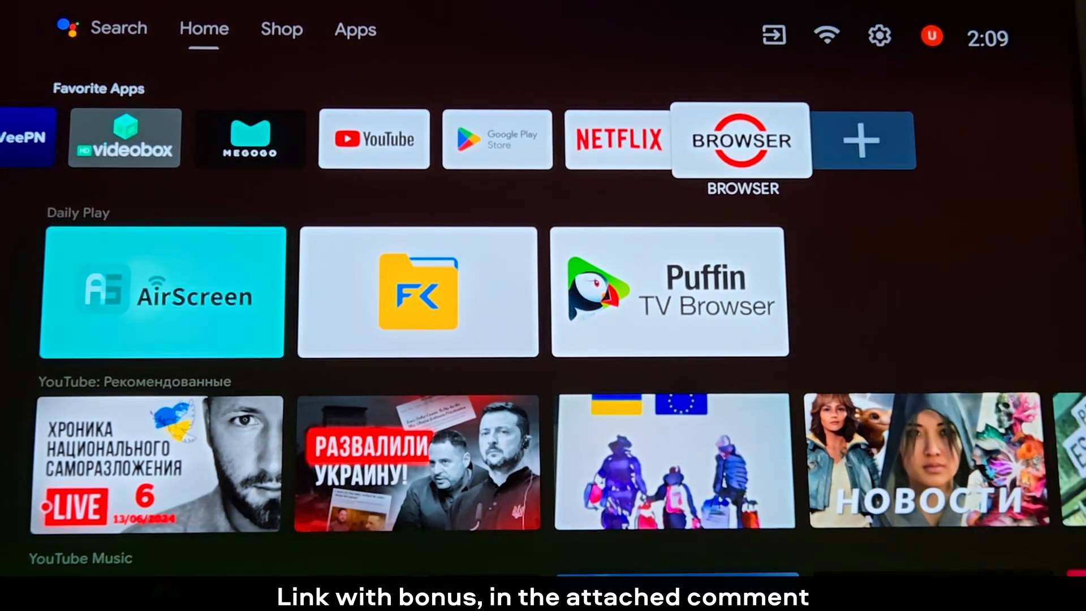
Step: Launch the TV browser, search Google for '2ip' and open the 2ip.io result
left_click(740, 138)
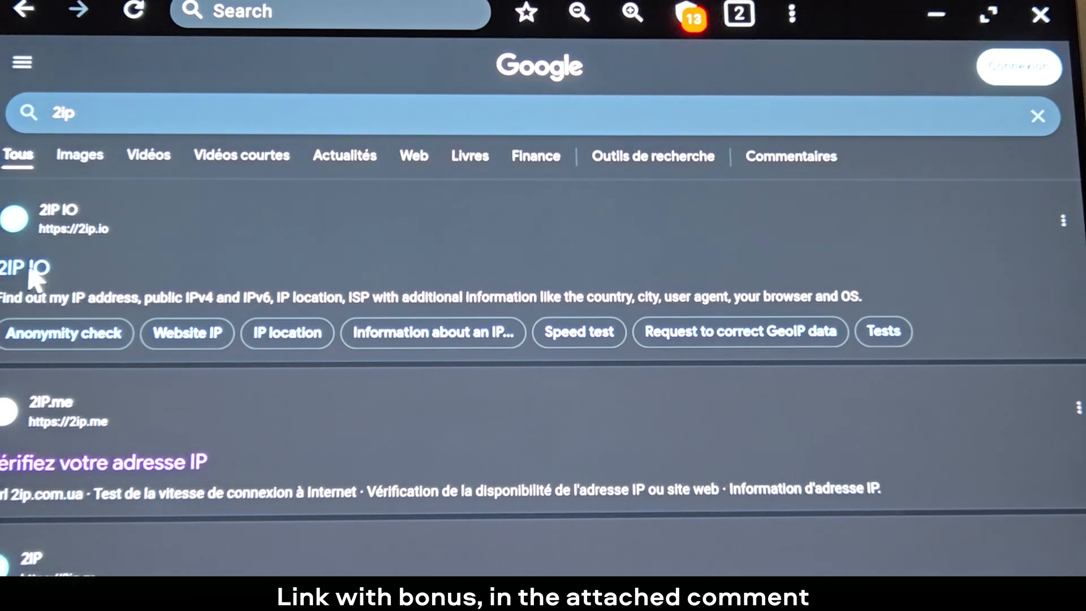
left_click(23, 266)
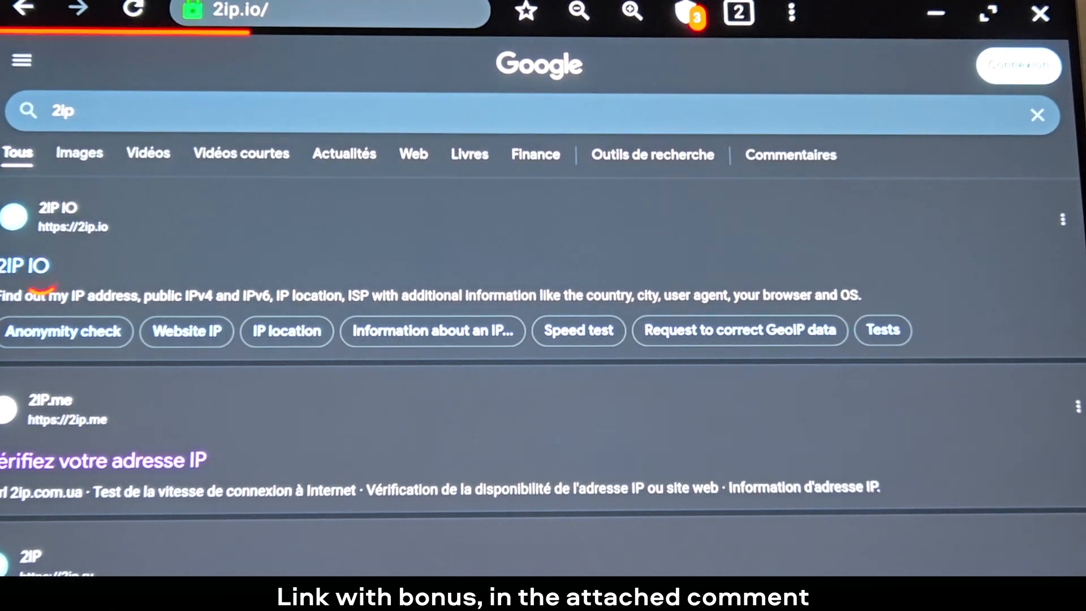
left_click(57, 209)
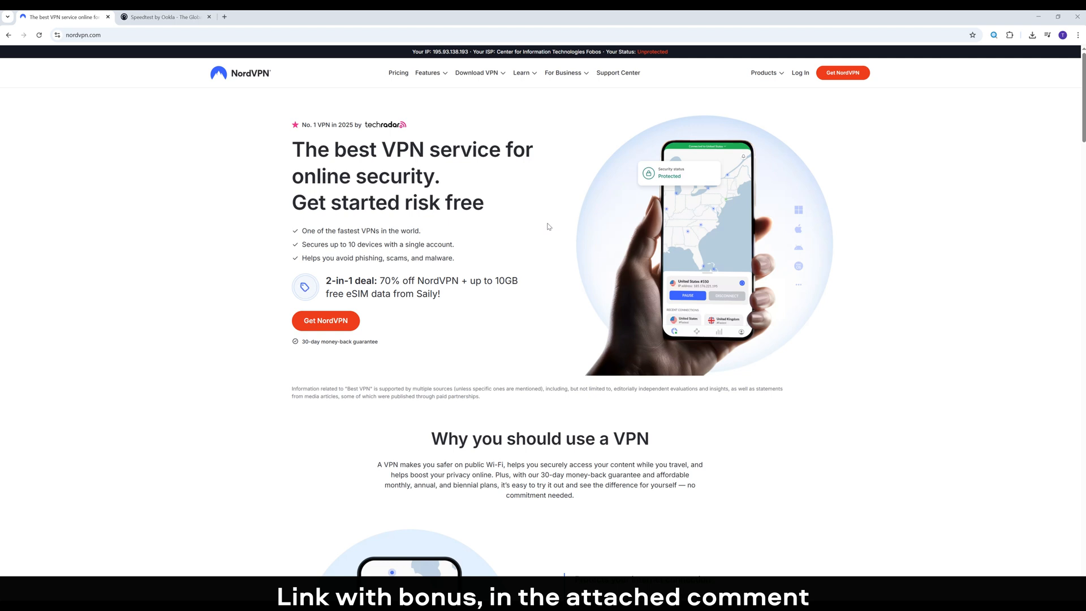
mouse_move(873, 291)
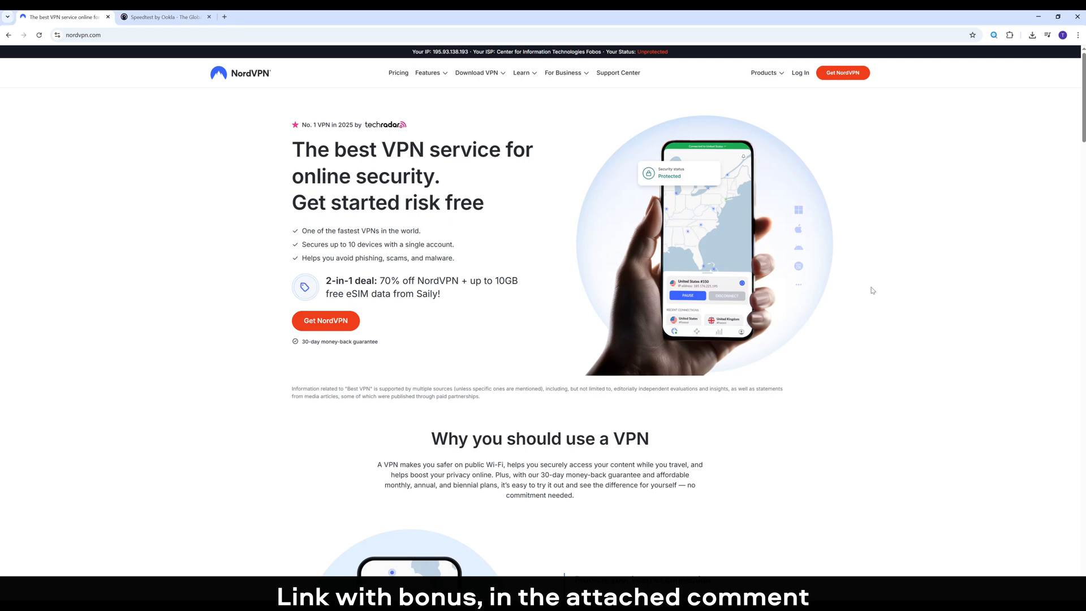
scroll("down", 3)
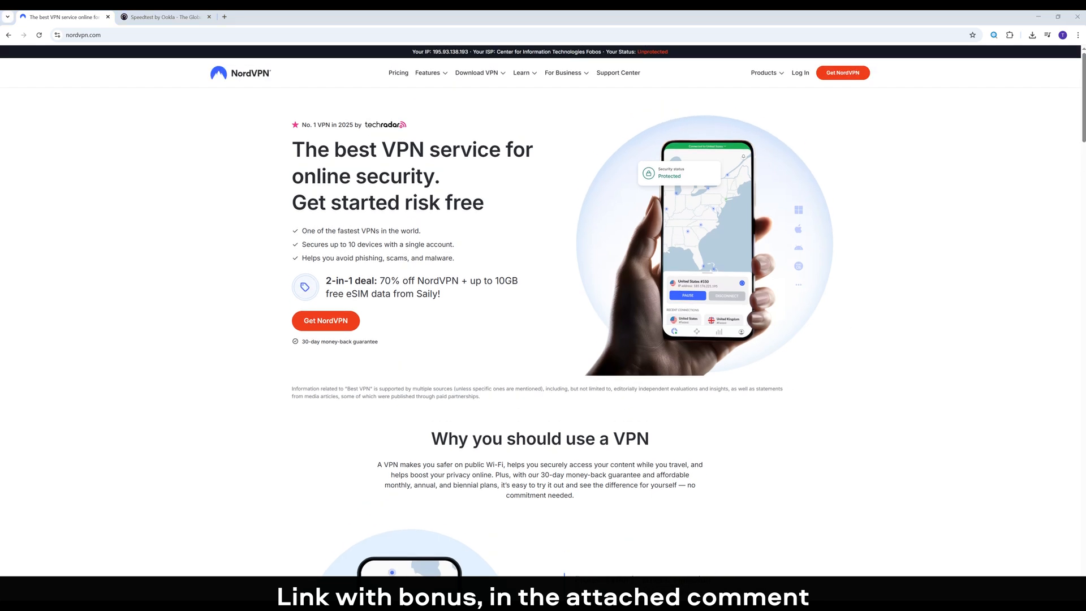
mouse_move(626, 291)
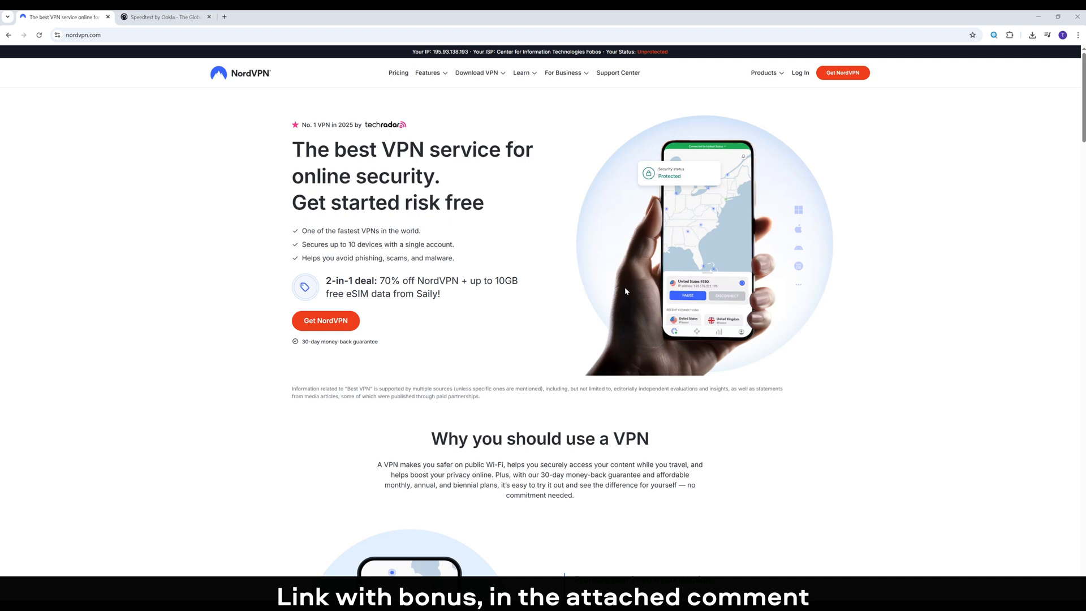
mouse_move(611, 281)
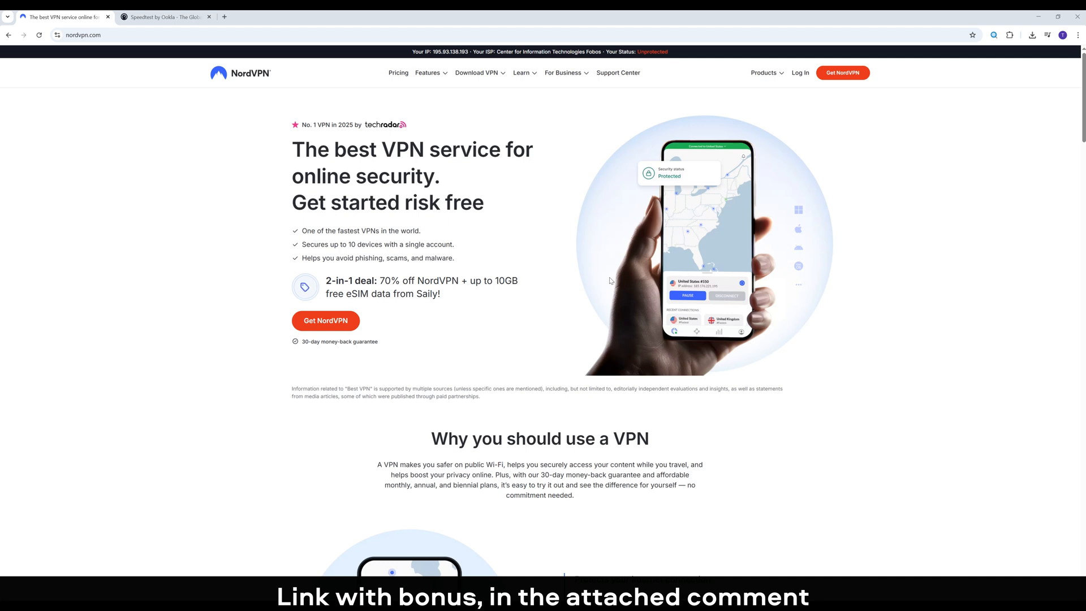
scroll("down", 3)
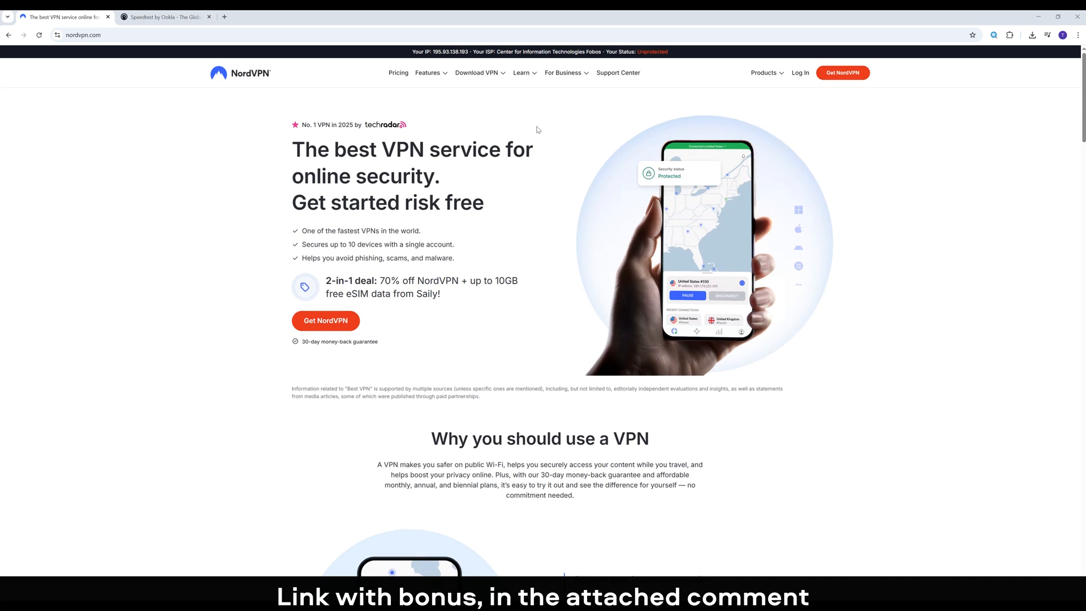
mouse_move(495, 218)
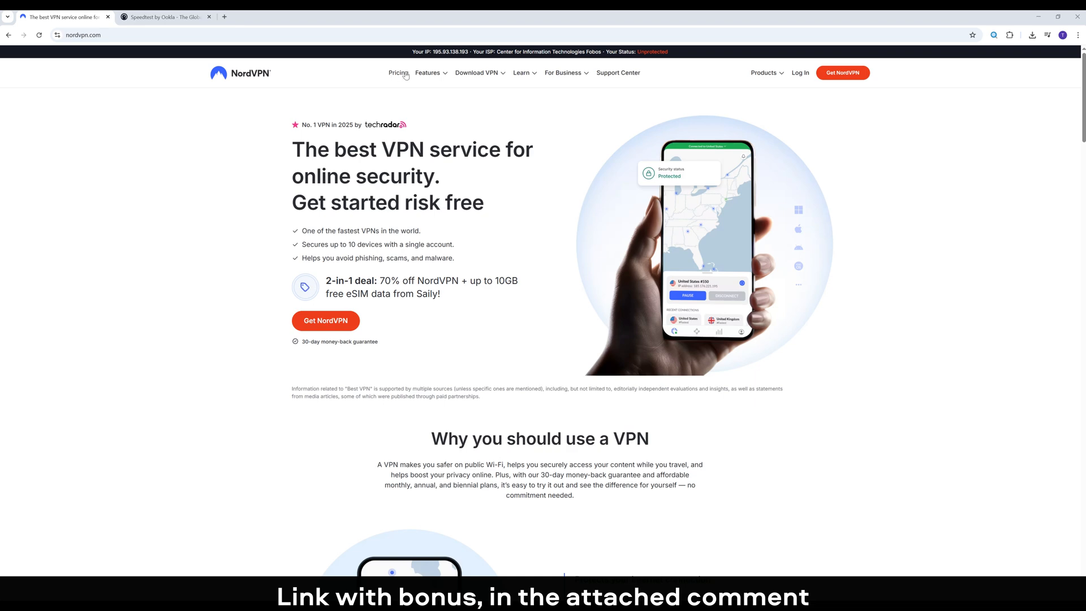
left_click(427, 73)
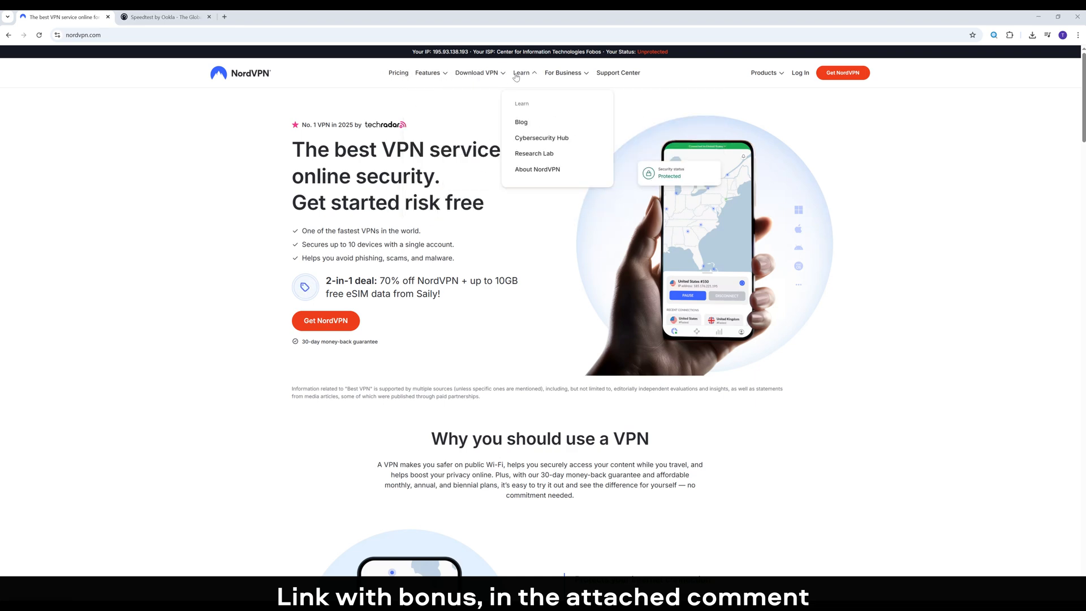
scroll("down", 3)
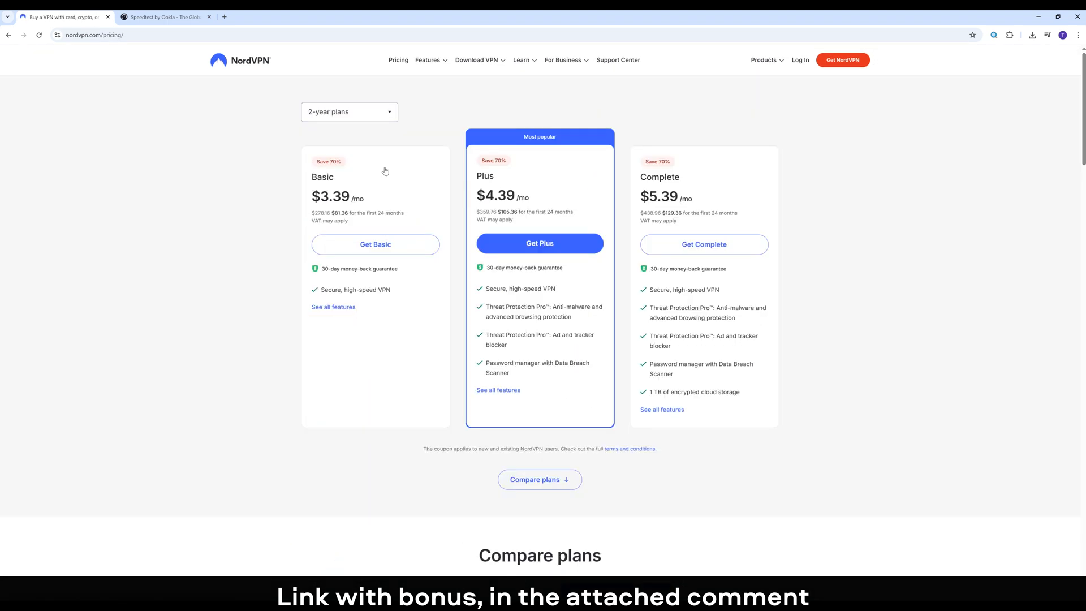
mouse_move(261, 240)
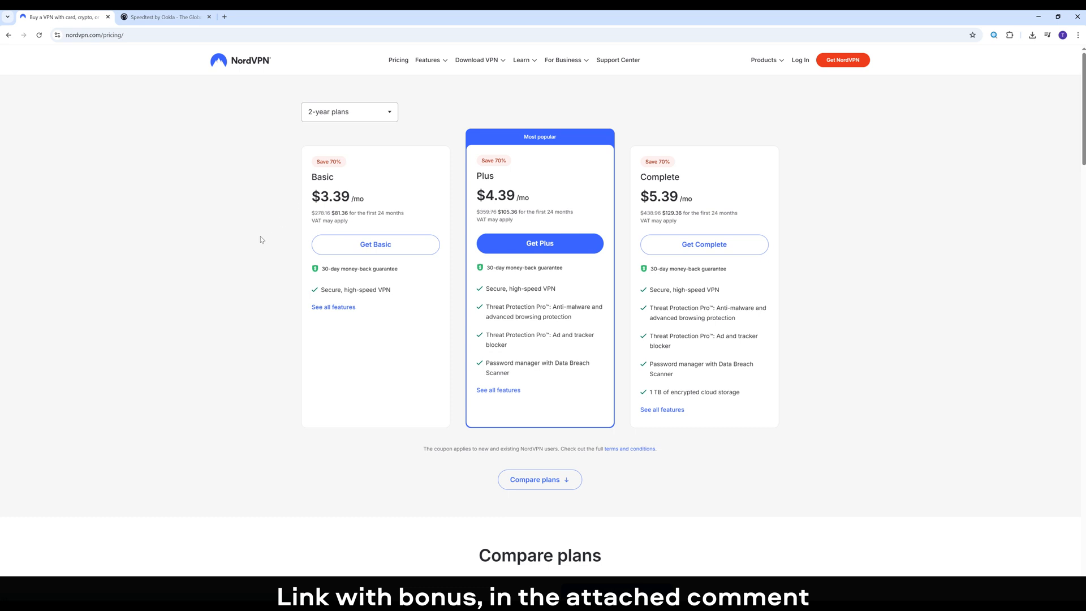
mouse_move(253, 244)
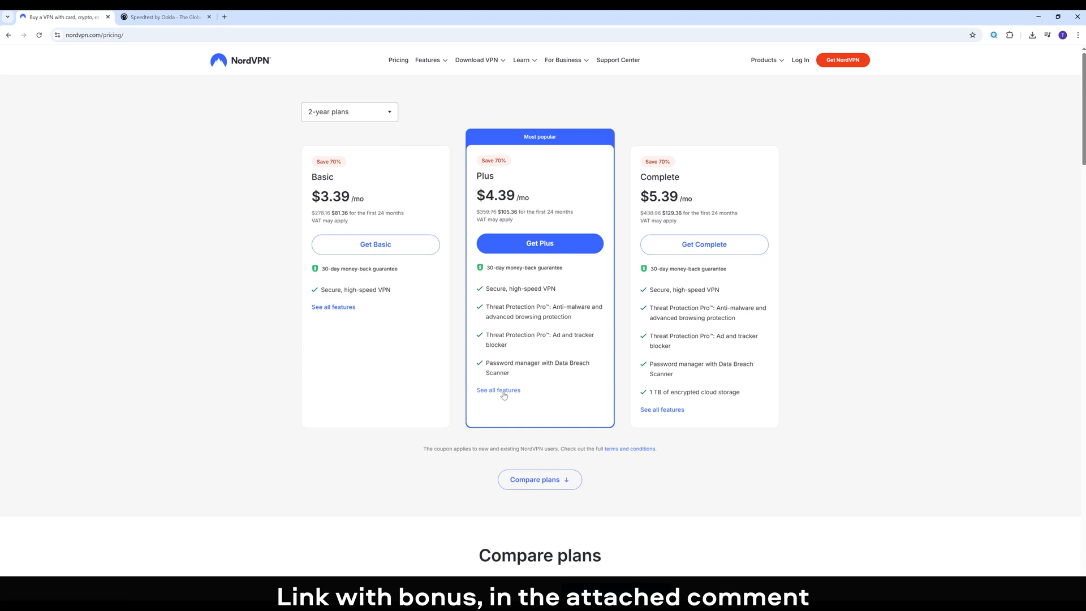
Step: Jump via 'See all features' under Plus to the Compare plans table of Basic, Plus and Complete
left_click(540, 480)
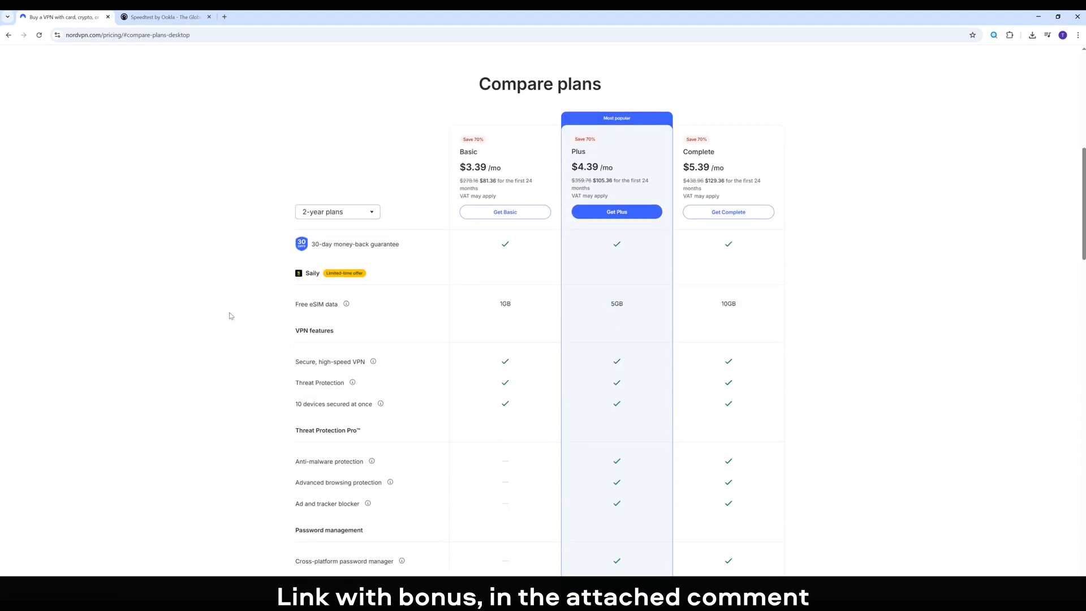
mouse_move(235, 310)
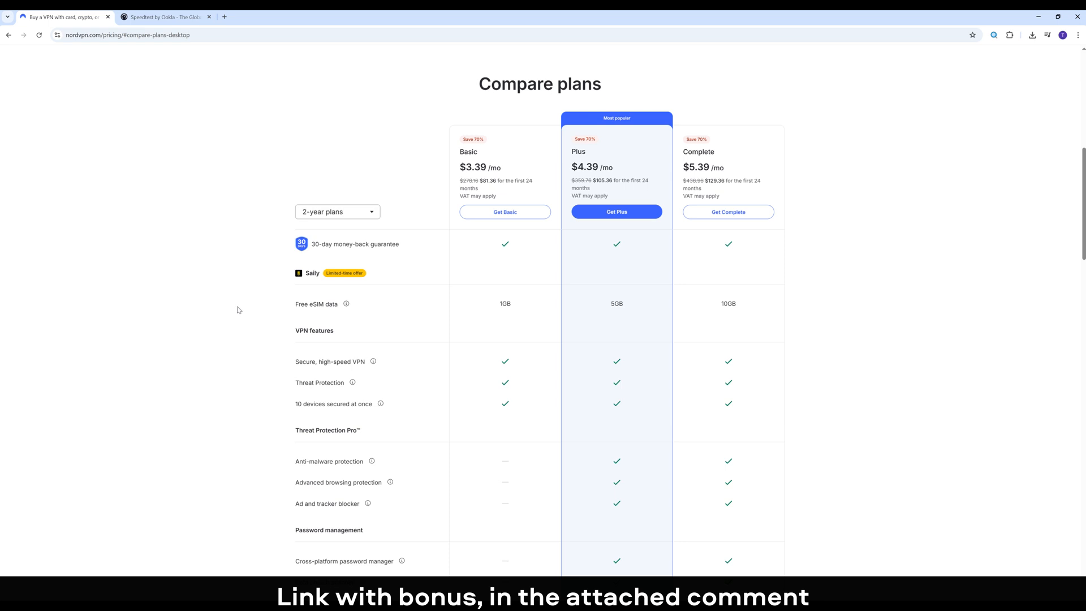
scroll("down", 3)
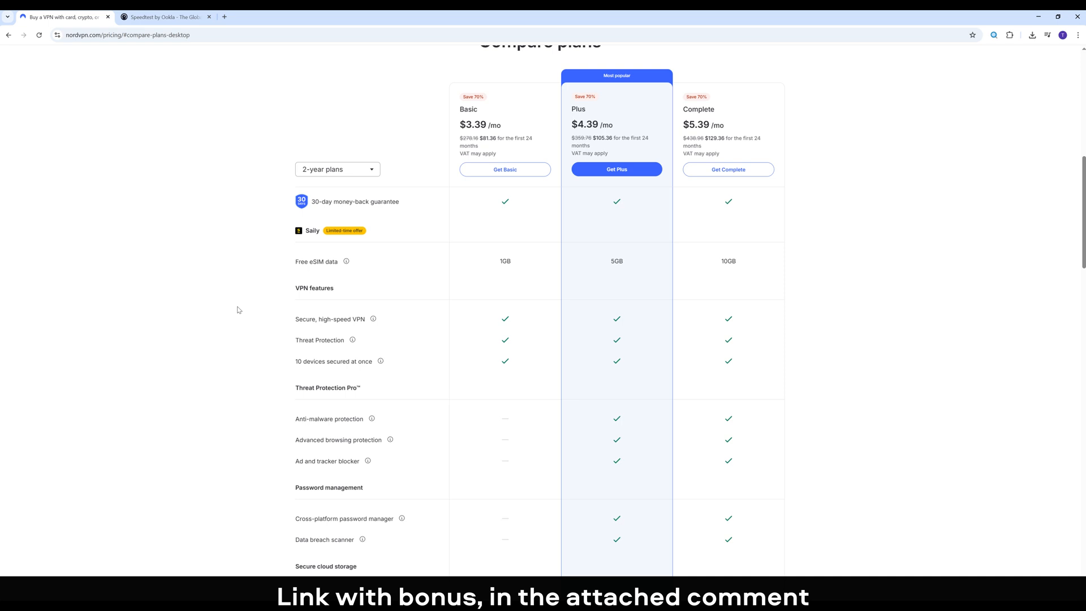
scroll("down", 3)
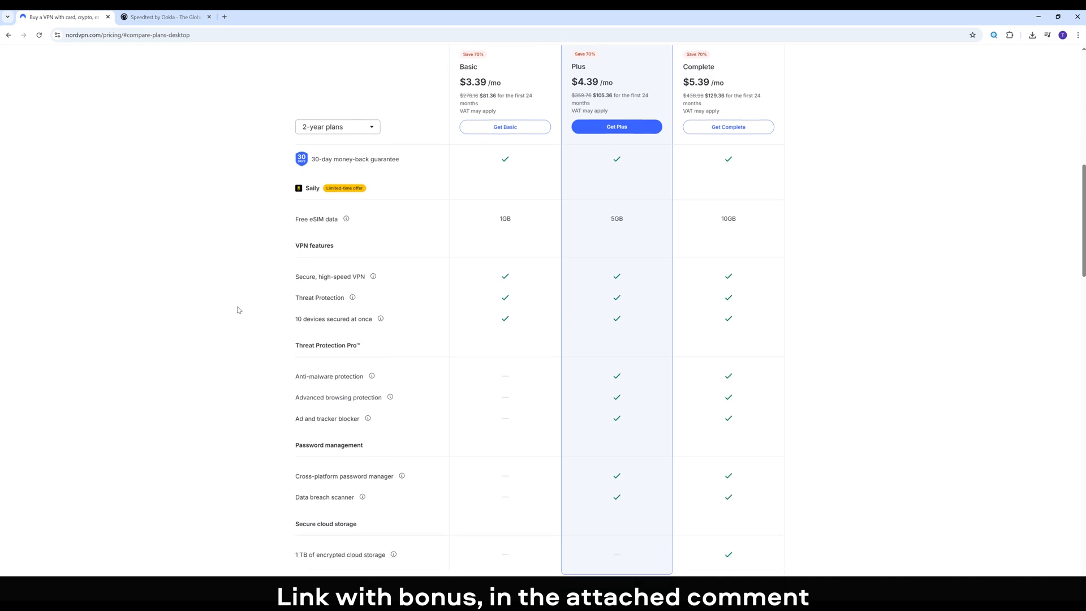